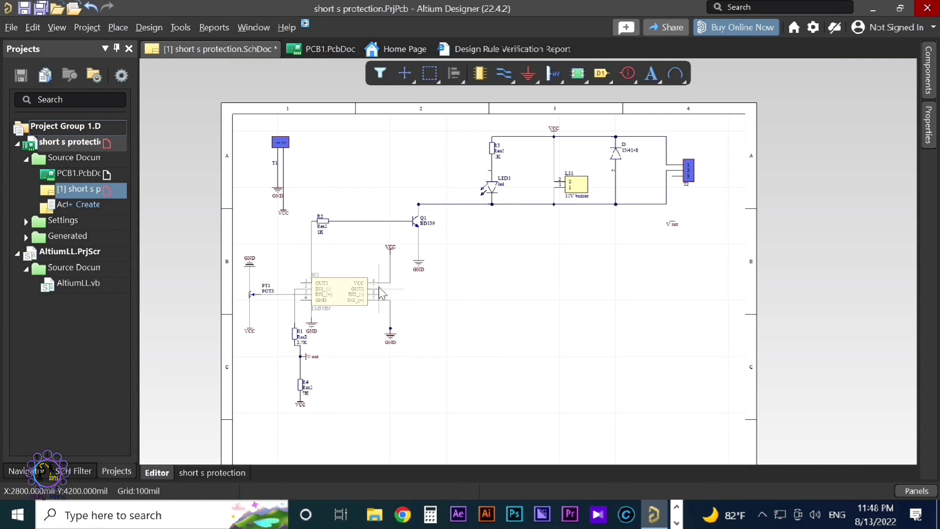
Place the LM358 comparator U1 beside the potentiometer and the R1–R4 resistor chain
left_click(343, 292)
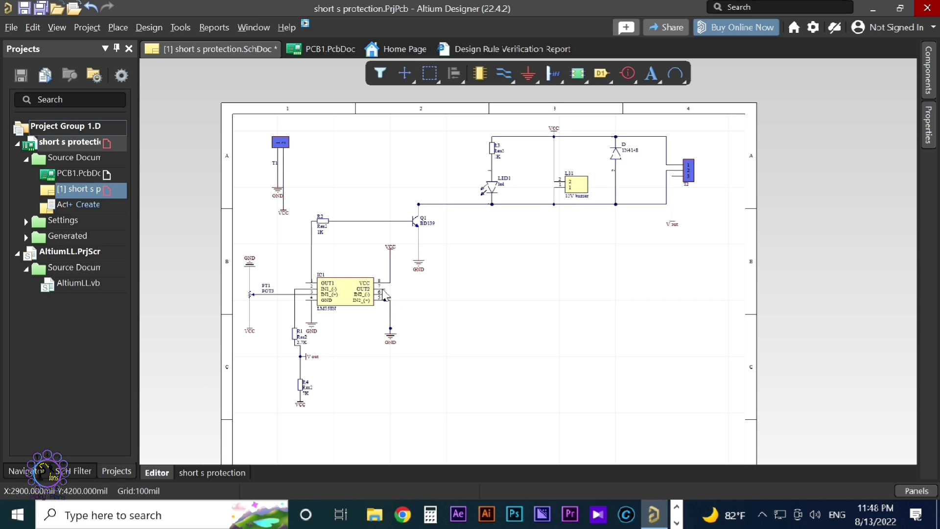